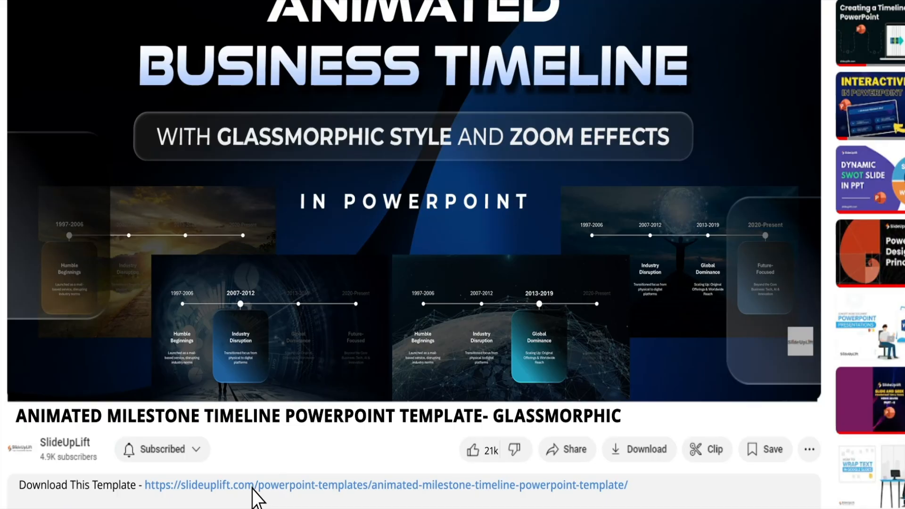
Step: Follow the template's download link from the YouTube video description
left_click(385, 485)
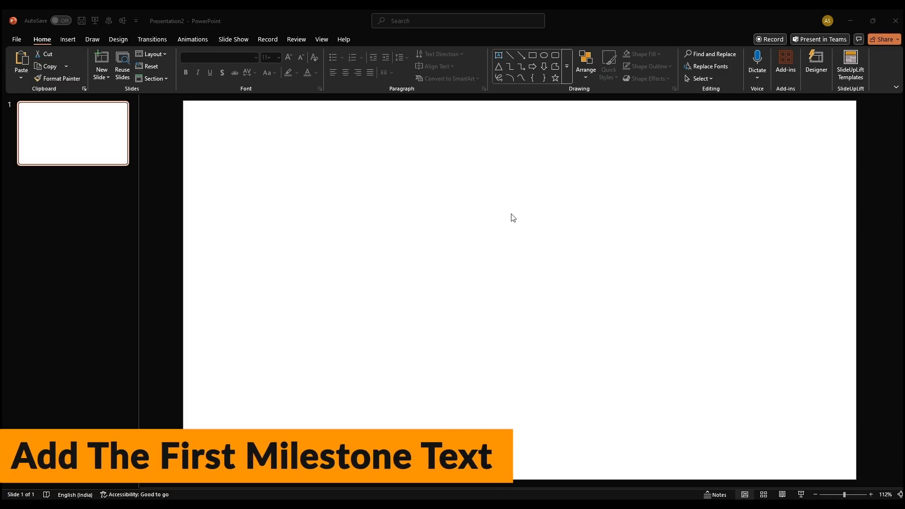
Step: Bring up the Format Background settings for the blank slide
right_click(512, 218)
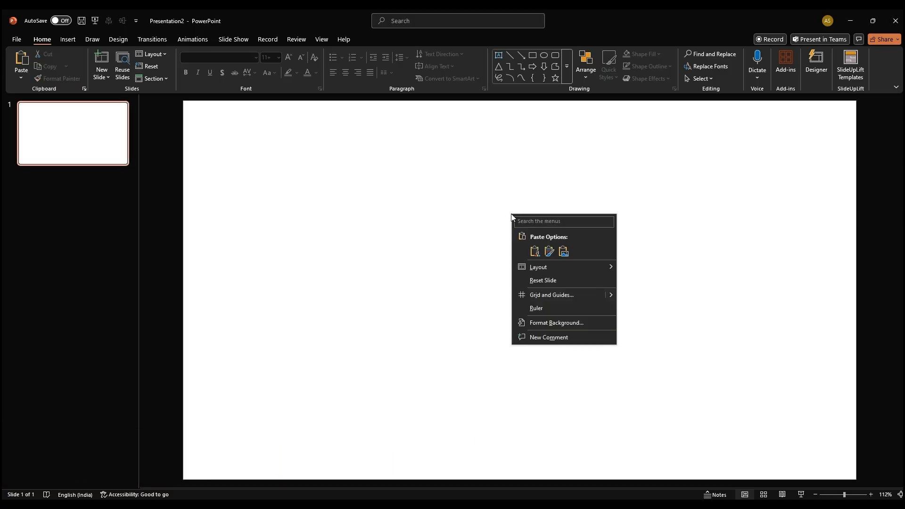
left_click(556, 322)
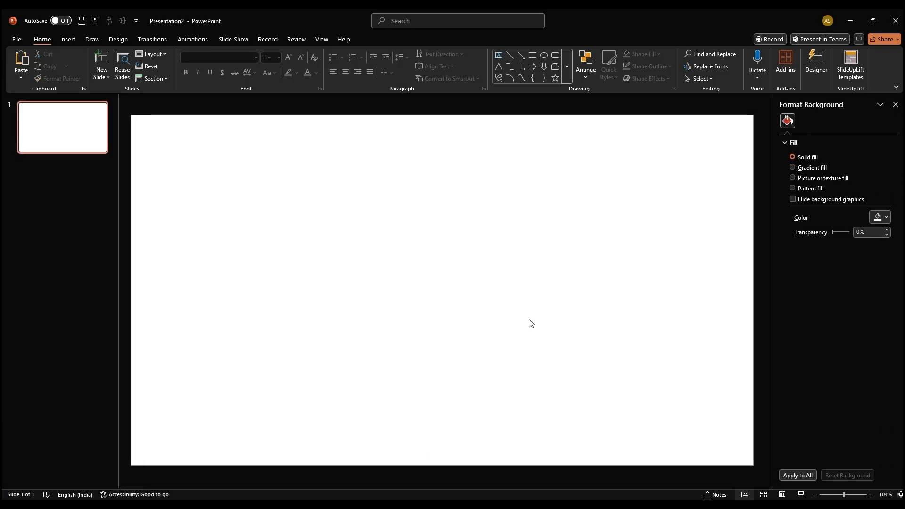
mouse_move(878, 218)
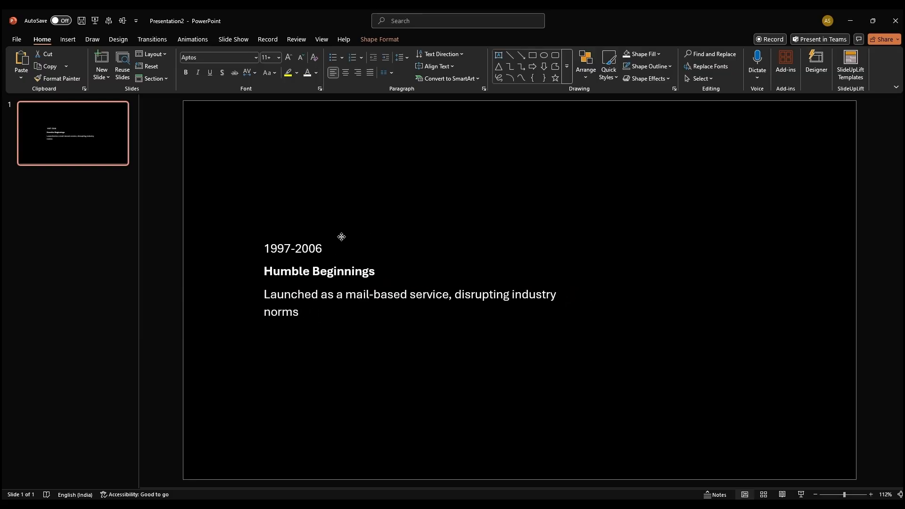
Step: Draw a horizontal timeline line above the milestone text and make its outline white
left_click(340, 237)
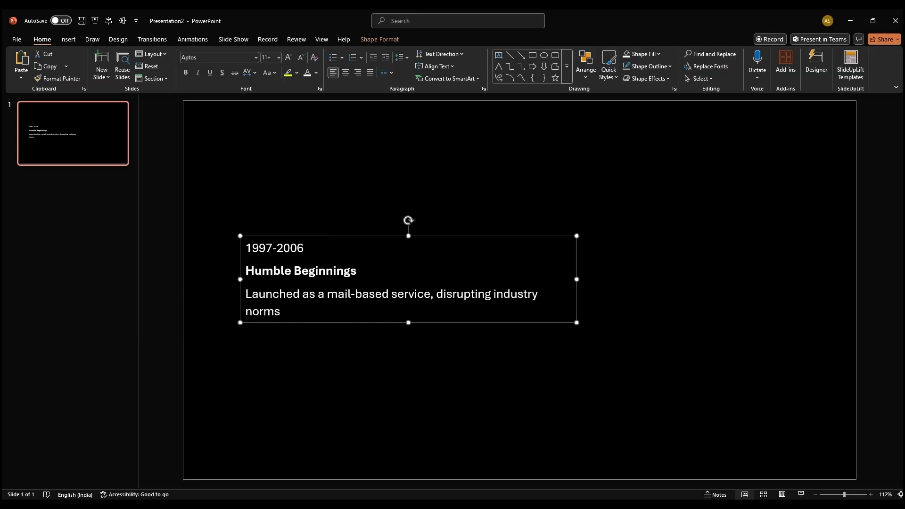
left_click(274, 248)
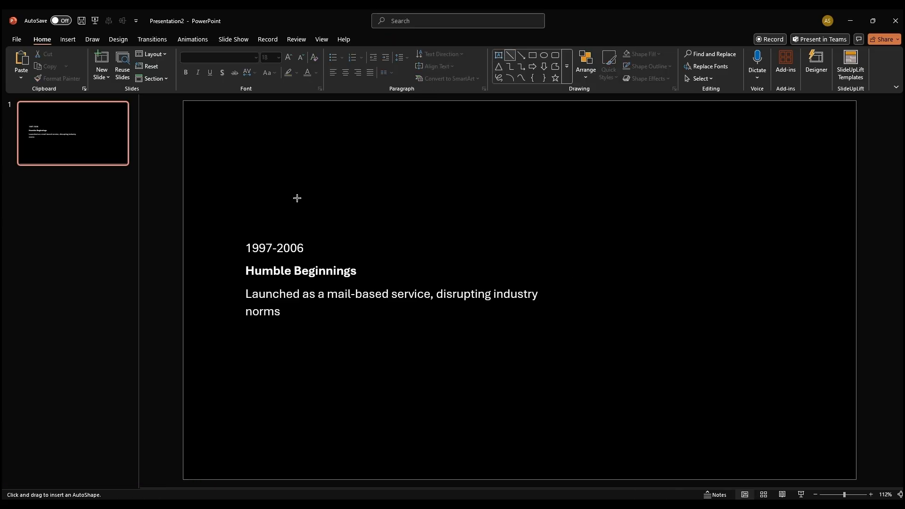
left_click_drag(260, 212, 482, 212)
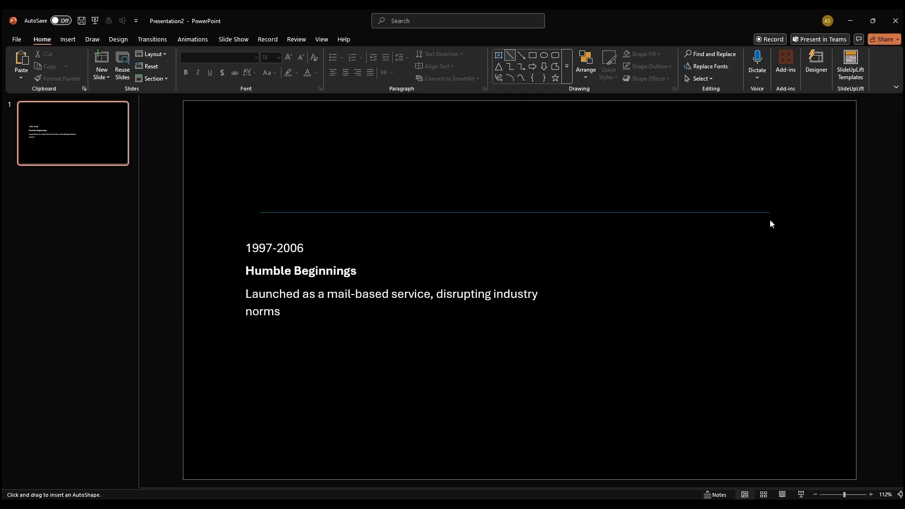
left_click(384, 66)
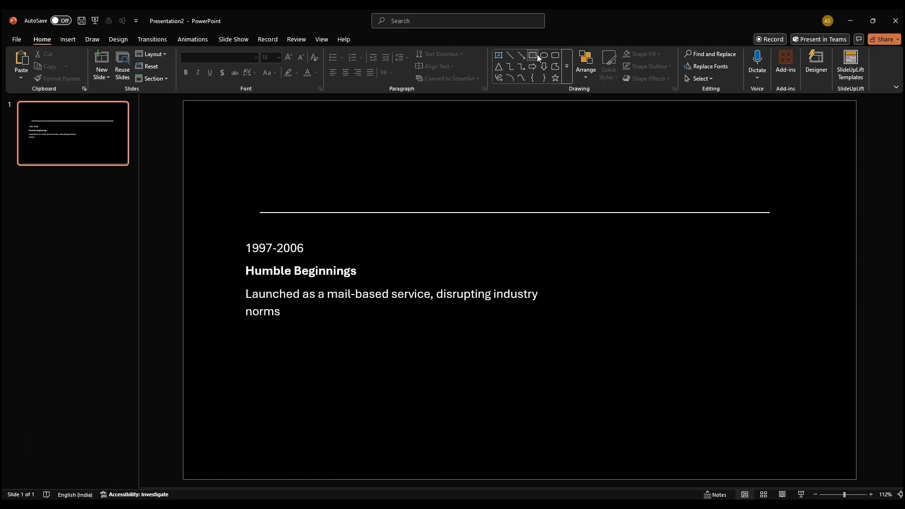
Step: Draw a small white oval marker at the line's left end and cut the date from the text
left_click(531, 56)
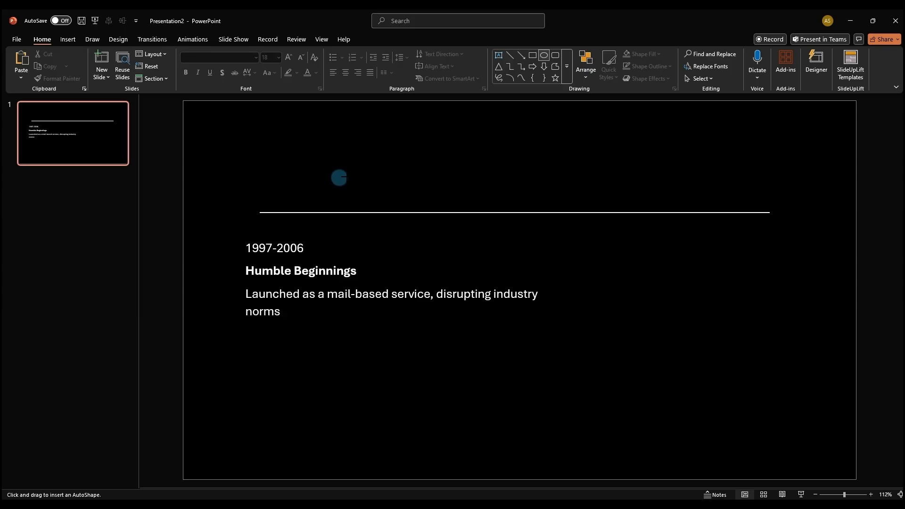
left_click(337, 177)
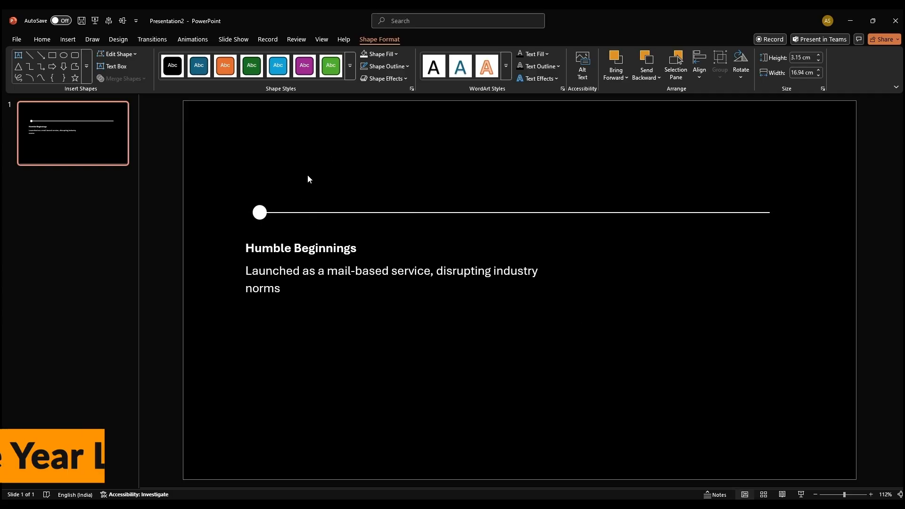
left_click(41, 39)
type("1997-2006")
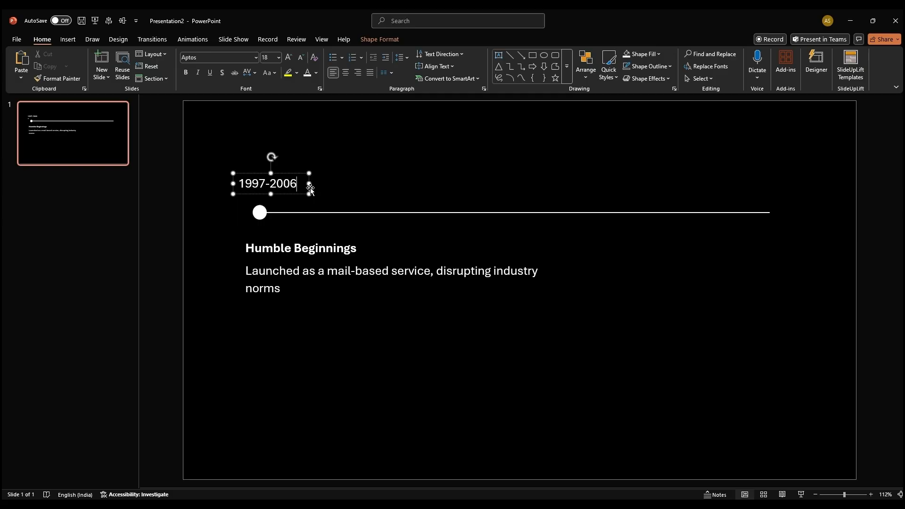
Step: Select the 1997-2006 date and the milestone text to restyle them as separate boxes
triple_click(267, 184)
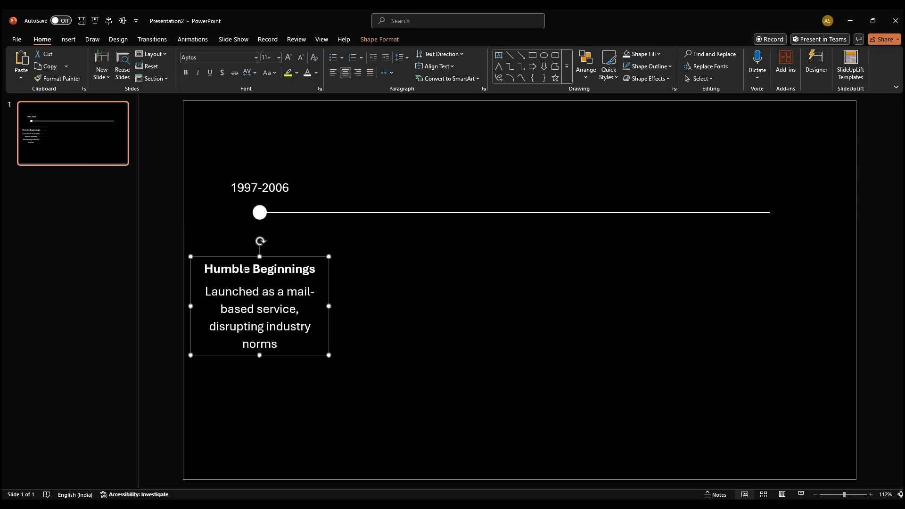
left_click(277, 57)
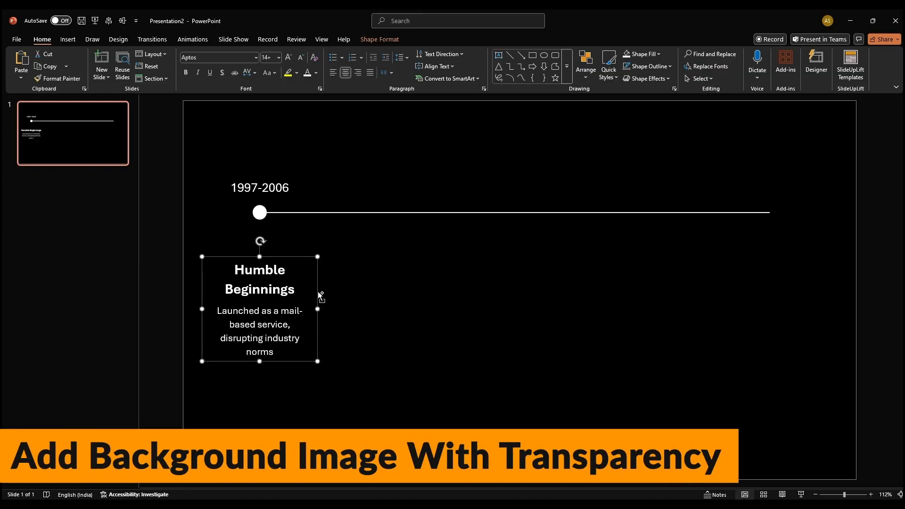
mouse_move(348, 280)
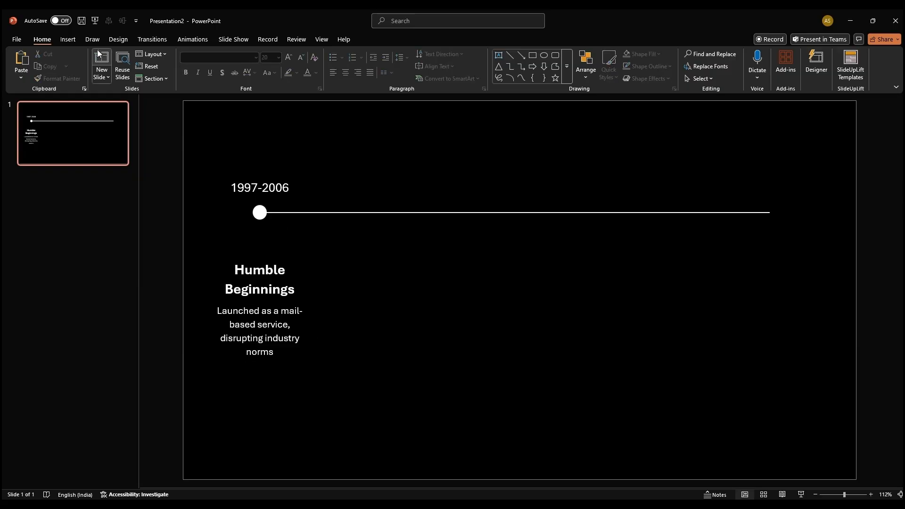
Step: Insert the landscape photo from this device behind the timeline and enter 70 for transparency
left_click(97, 65)
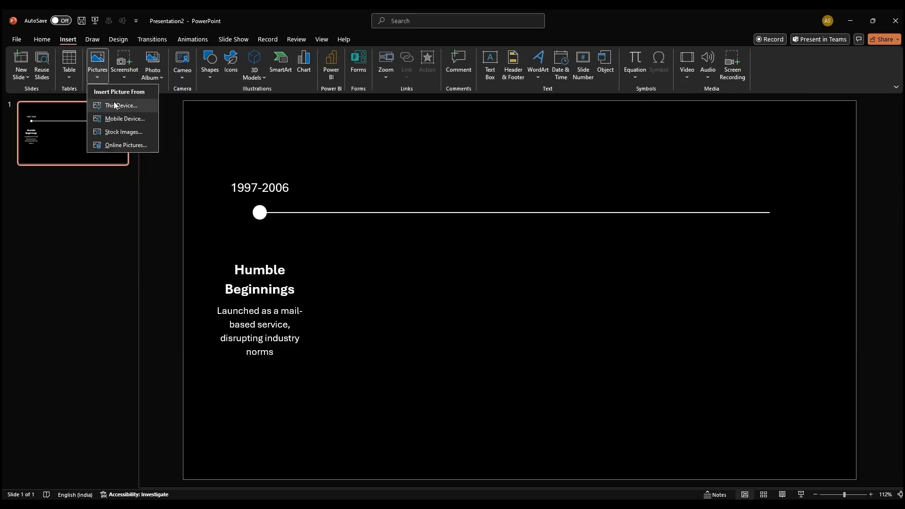
left_click(120, 106)
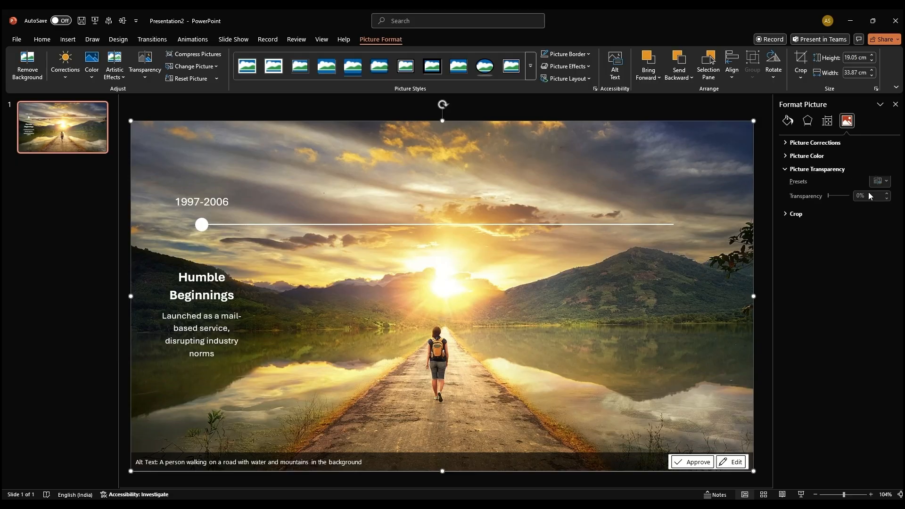
type("70")
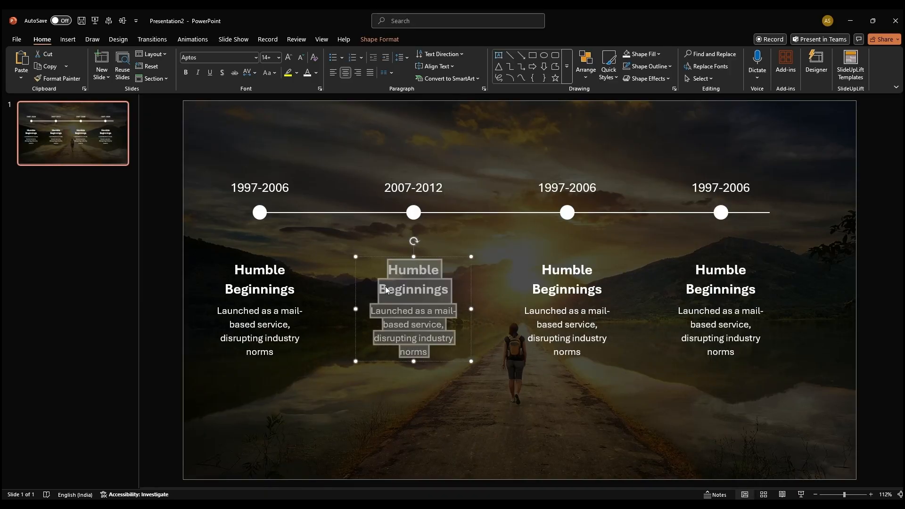
Step: Retype the second milestone as 'Industry Disruption' with its digital-transition description
type("Industry Disruption")
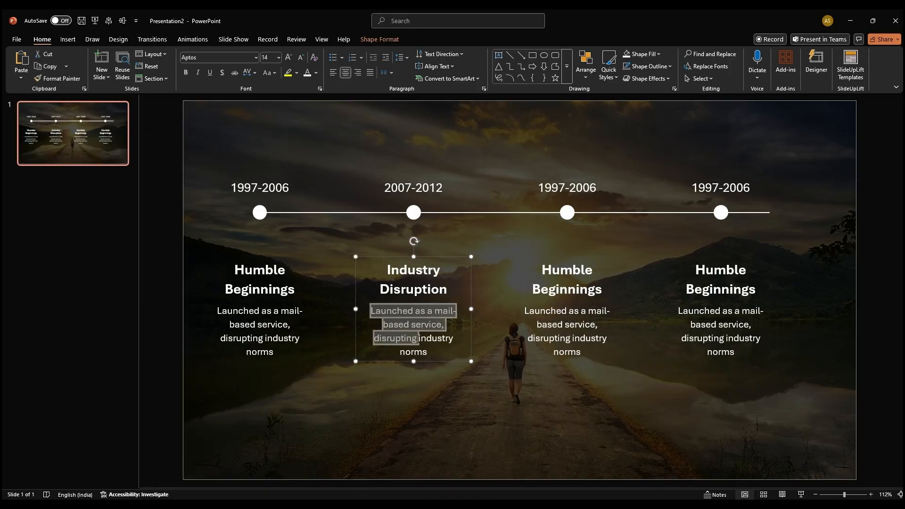
type("Transitioned focus from physical to digital platforms")
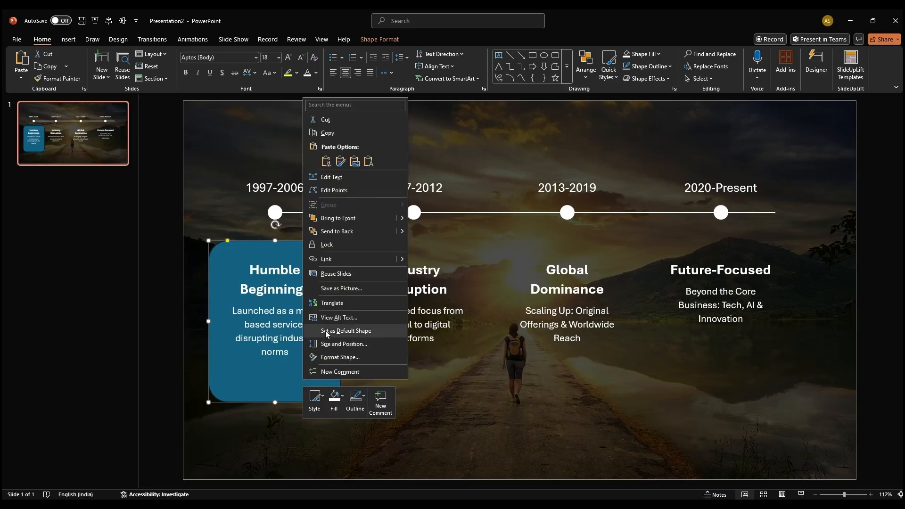
Step: Switch the card to a gradient fill and set a stop's colour to hex 825E32
left_click(341, 359)
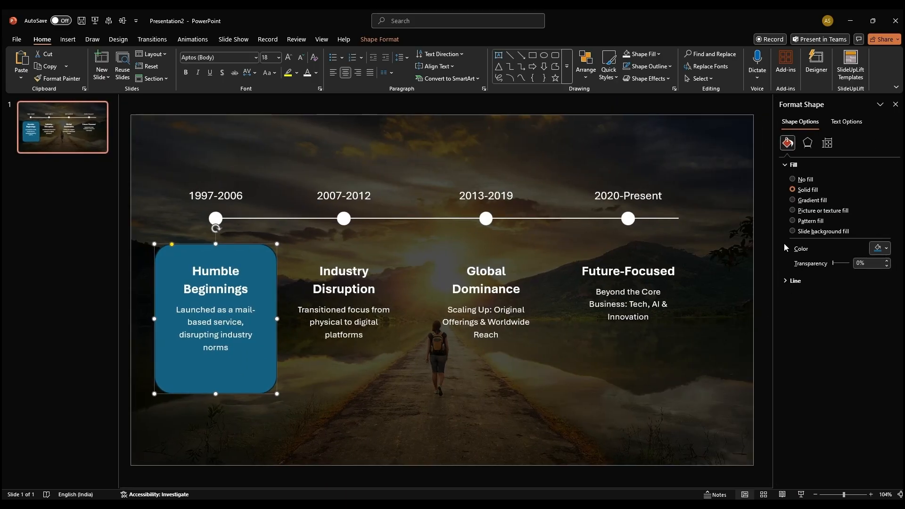
left_click(793, 200)
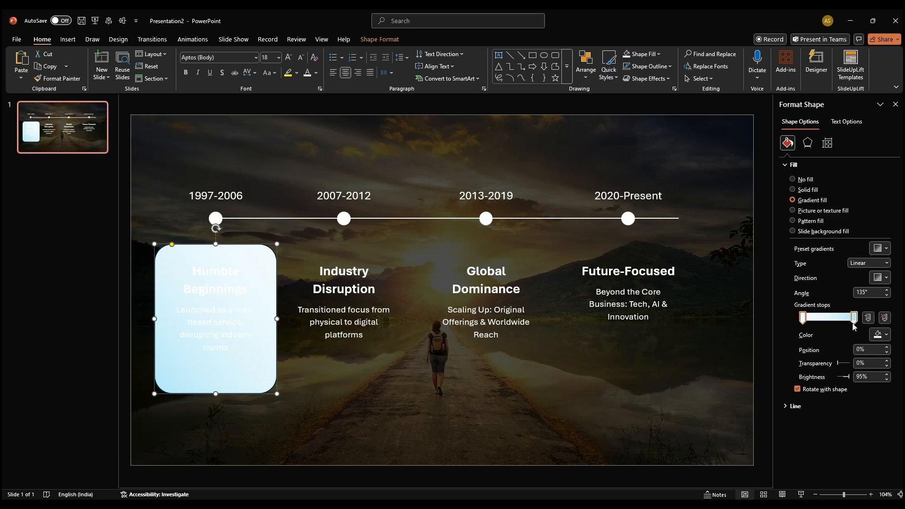
left_click(855, 318)
type("80")
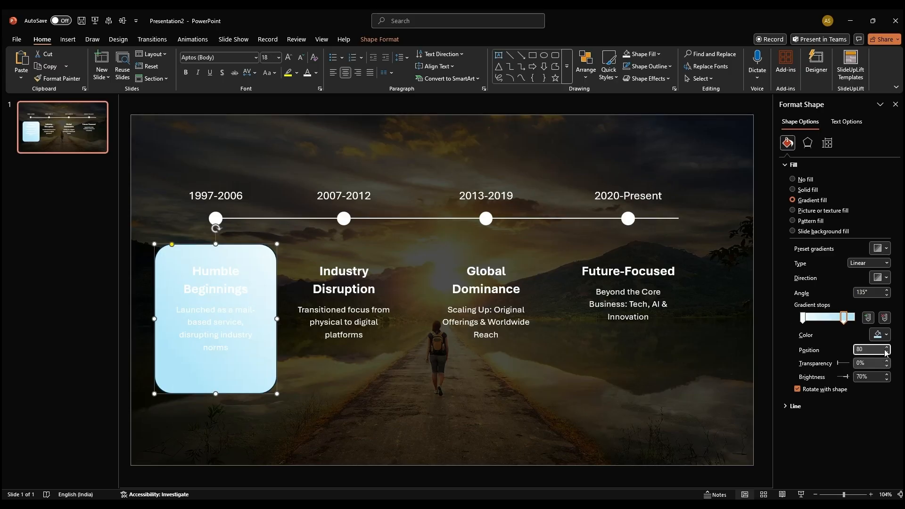
left_click(879, 335)
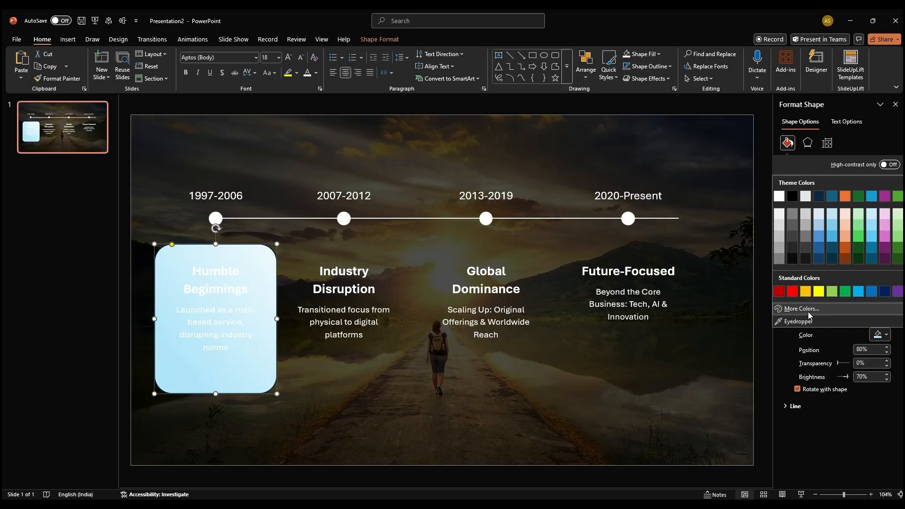
left_click(799, 308)
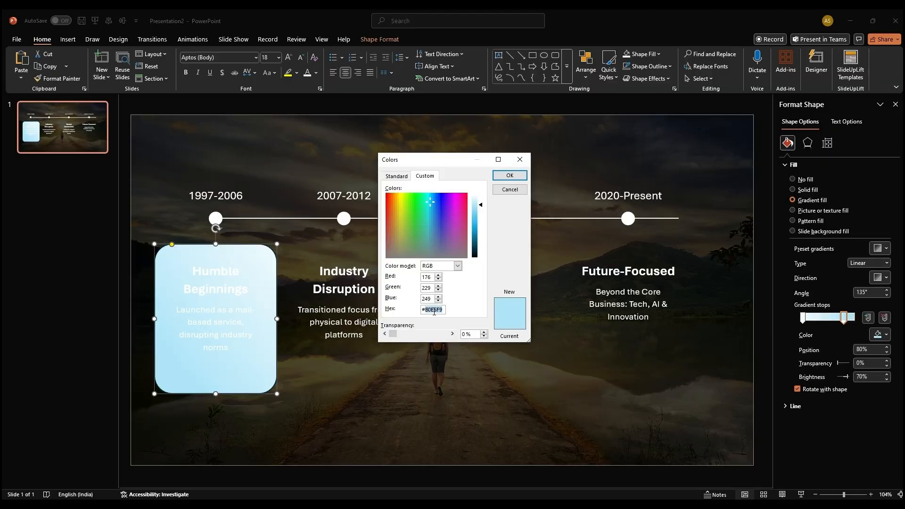
type("825E32")
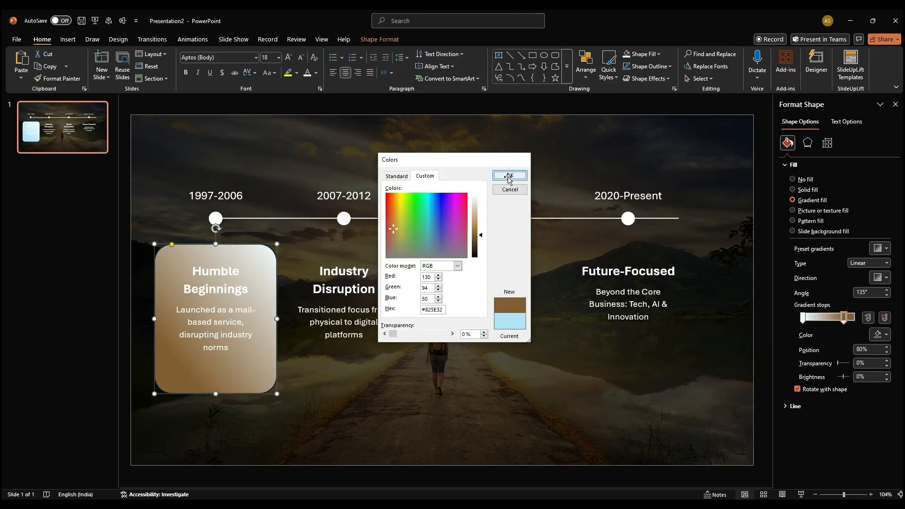
left_click(508, 177)
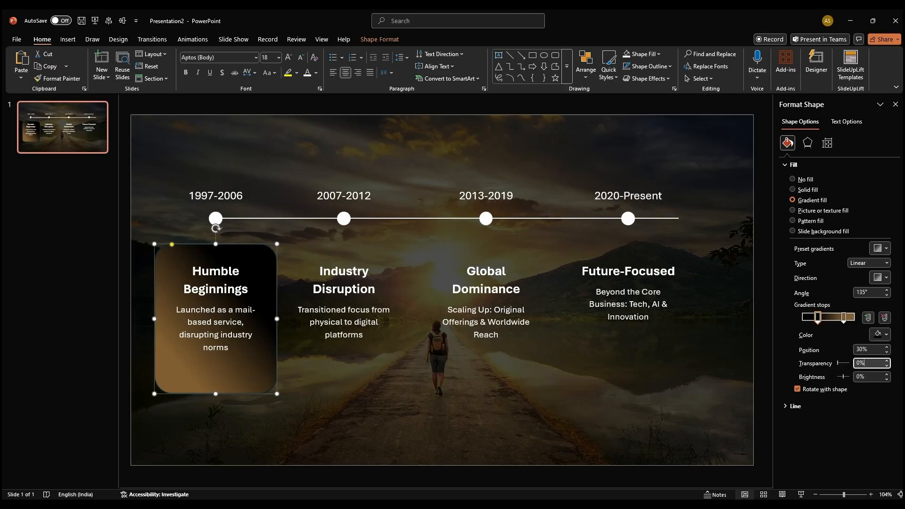
Step: Make that gradient stop 20% transparent
type("20")
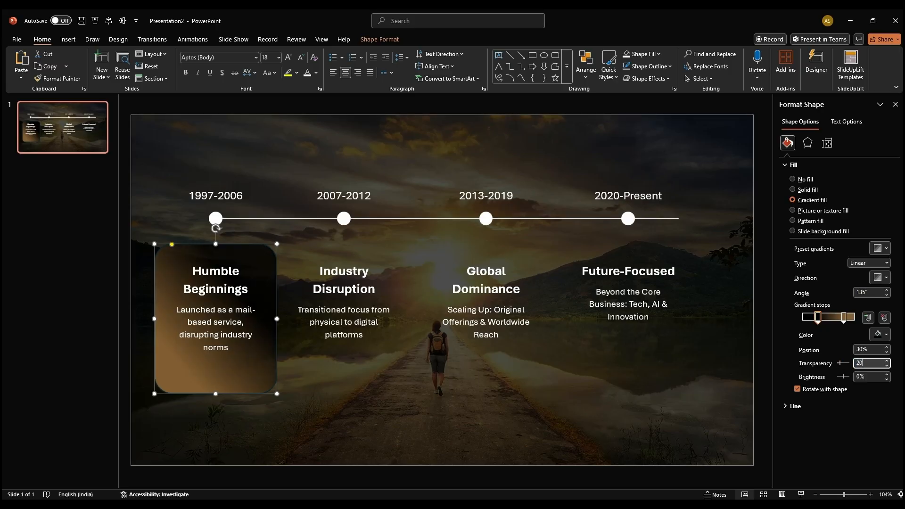
Step: Apply a Top bevel 3-D format to the card with an 80° lighting angle
left_click(808, 144)
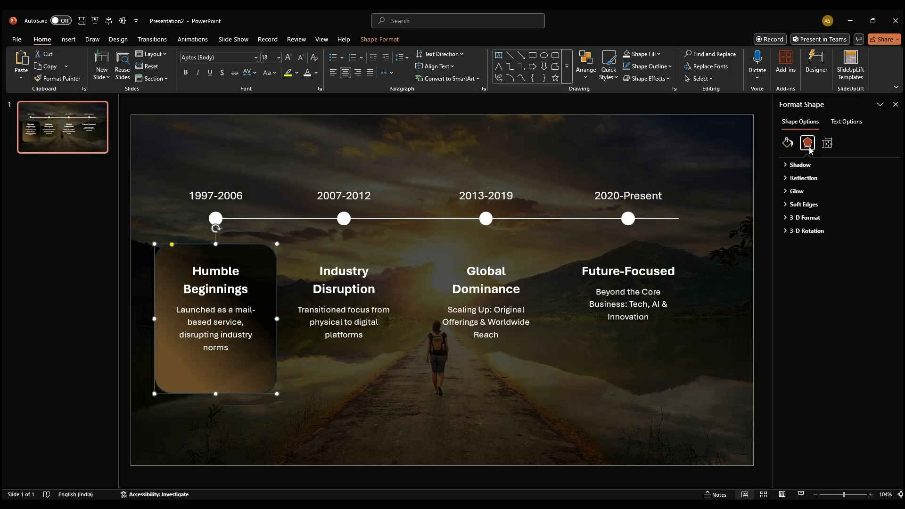
left_click(803, 218)
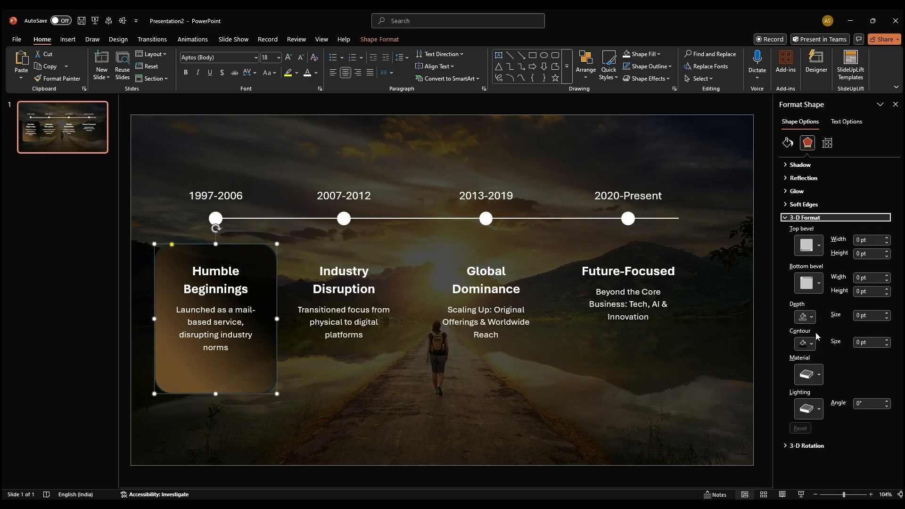
left_click(808, 246)
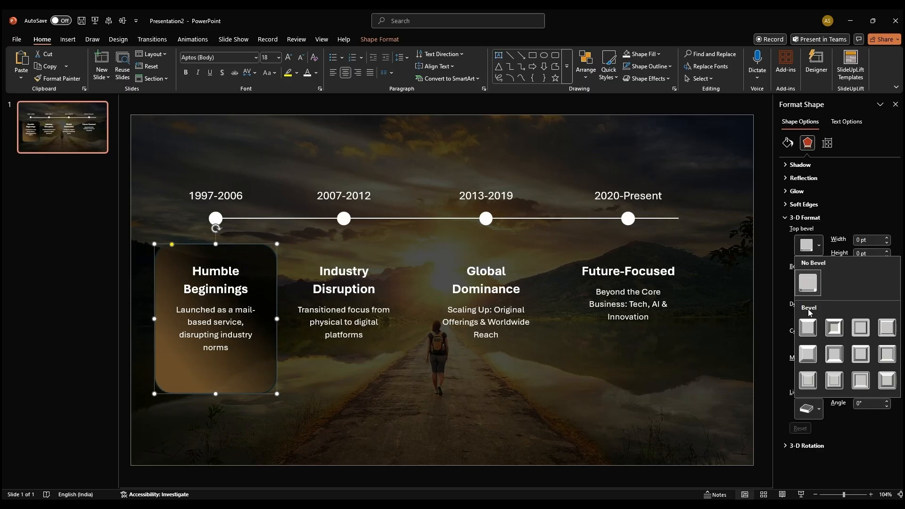
left_click(807, 327)
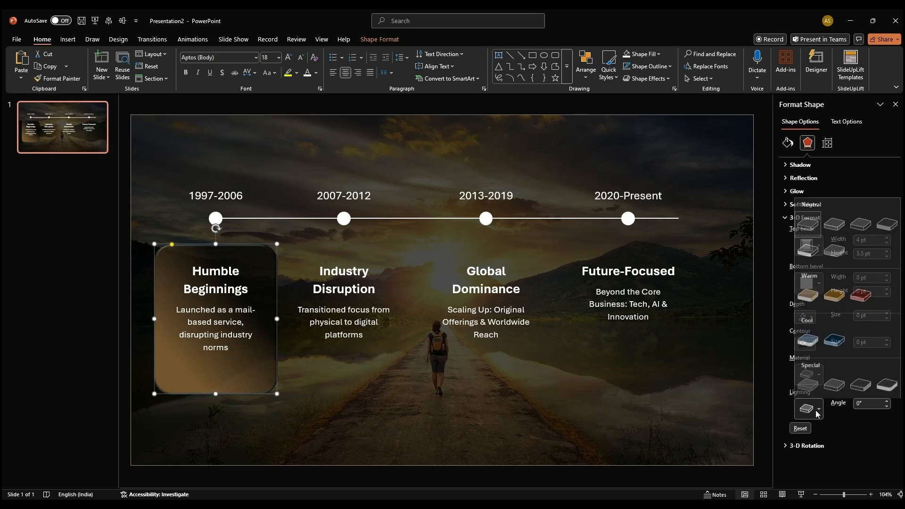
left_click(814, 408)
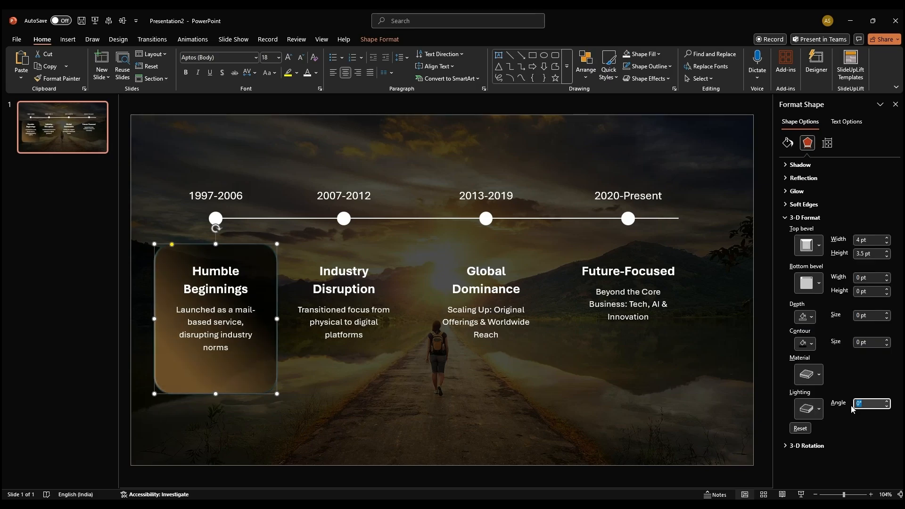
type("80")
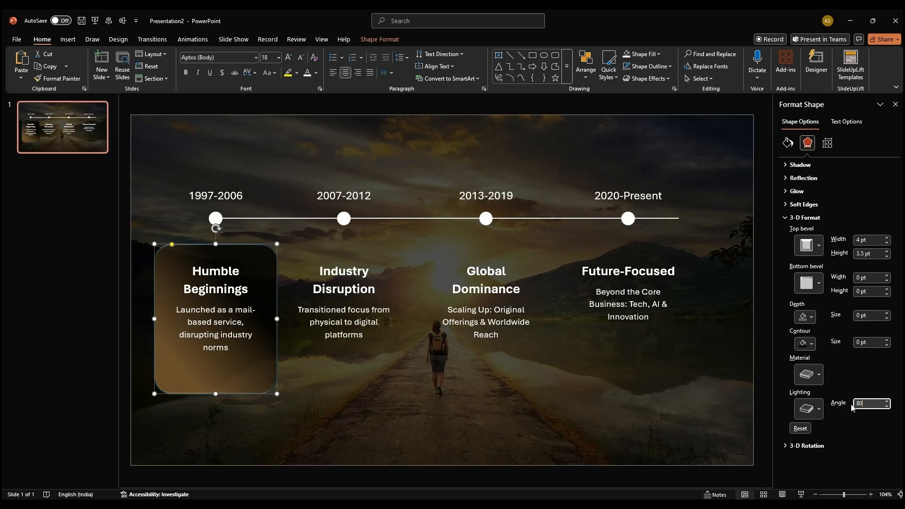
Step: Remove the card's outline with No line under Fill & Line
left_click(787, 142)
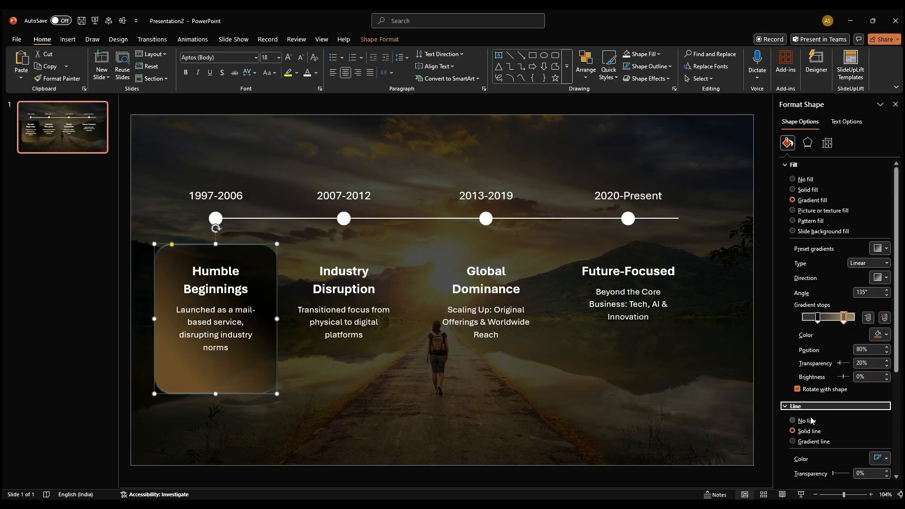
left_click(793, 422)
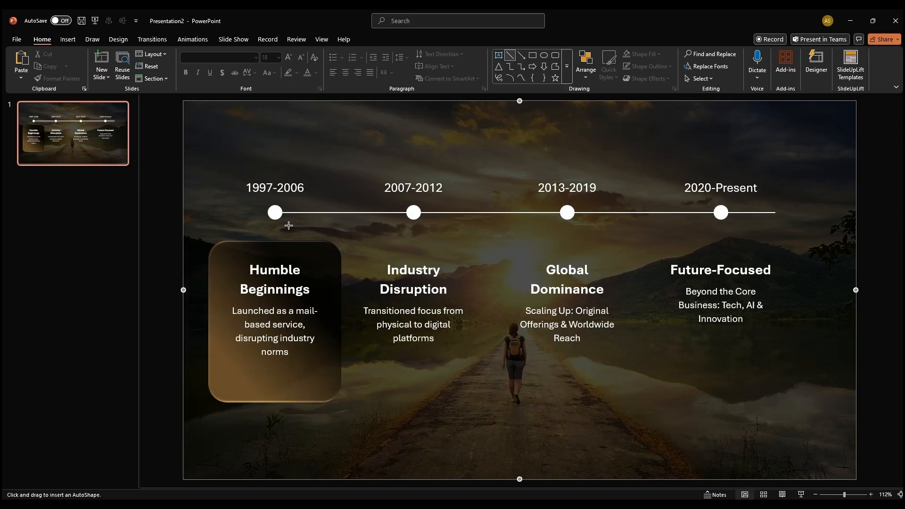
Step: Draw a short vertical line from the first timeline dot down to the card
left_click(274, 212)
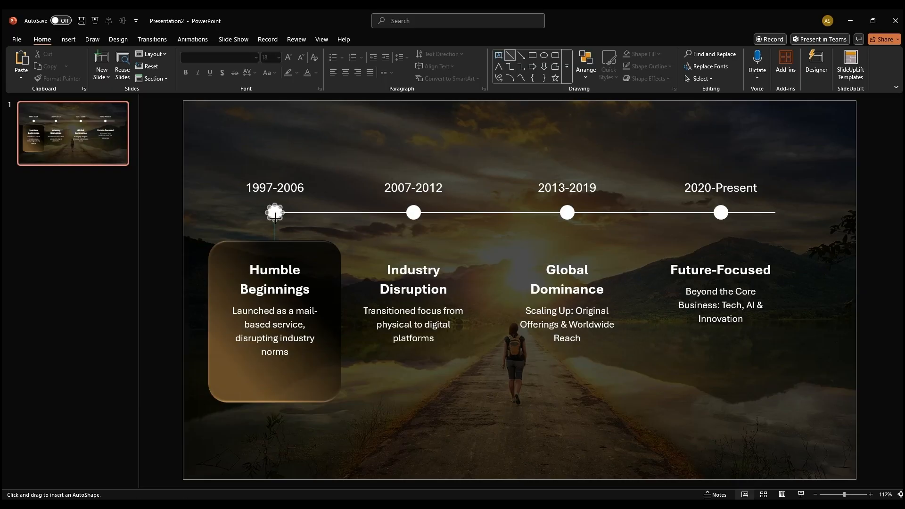
left_click(274, 212)
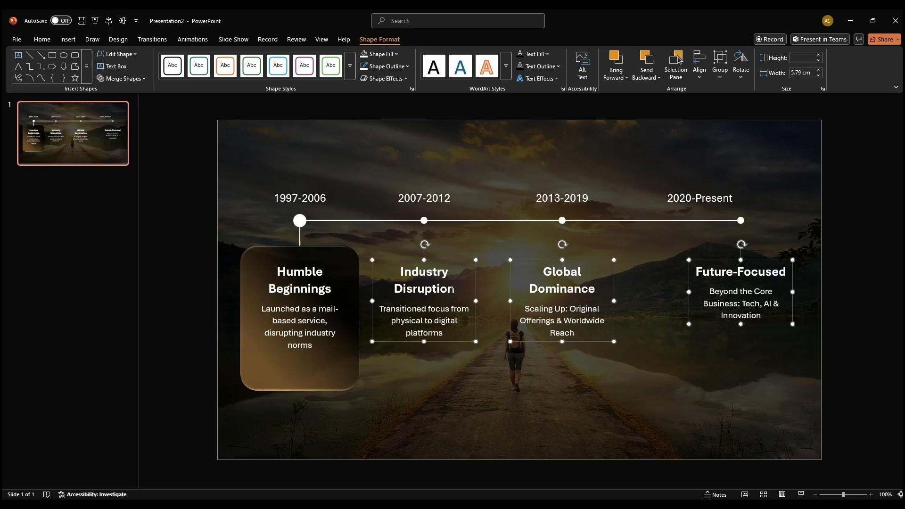
Step: Distribute the four milestone text columns horizontally so they sit evenly beneath the timeline dots
left_click(699, 63)
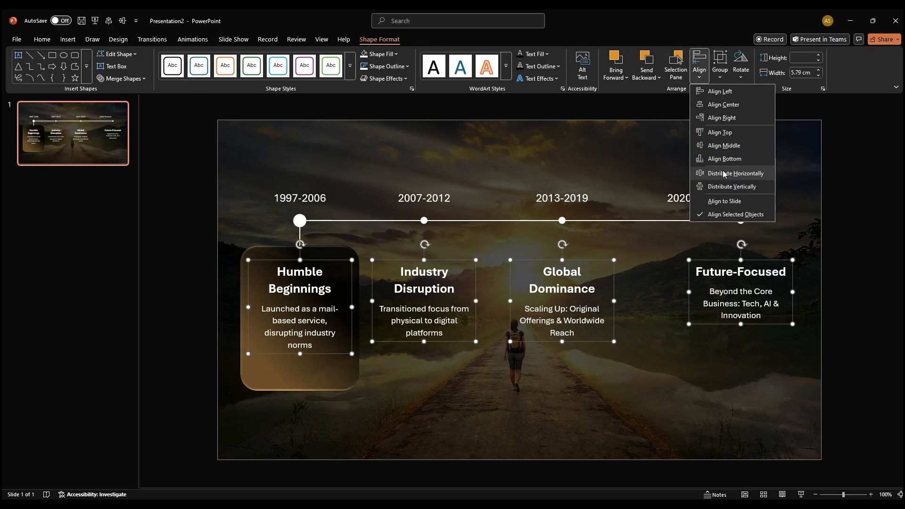
left_click(736, 173)
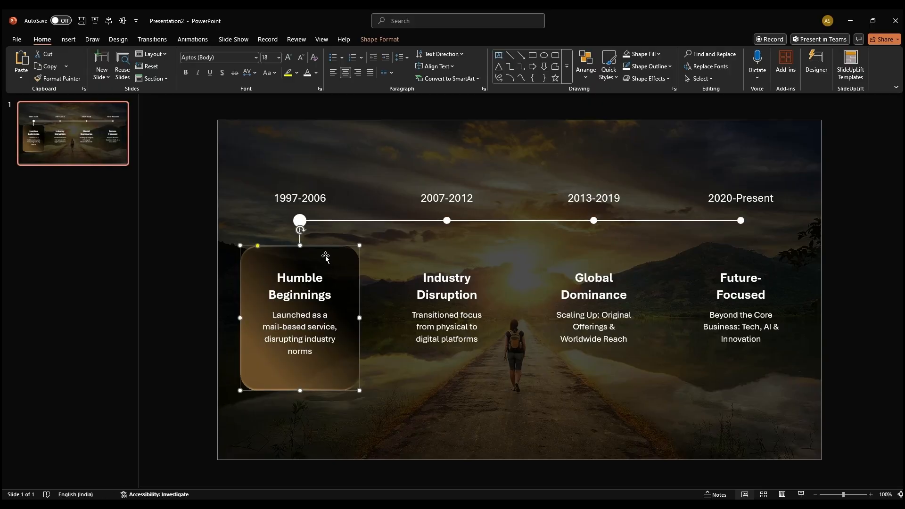
Step: Grey out the three later milestones' text and bold the 1997-2006 date label
left_click(449, 310)
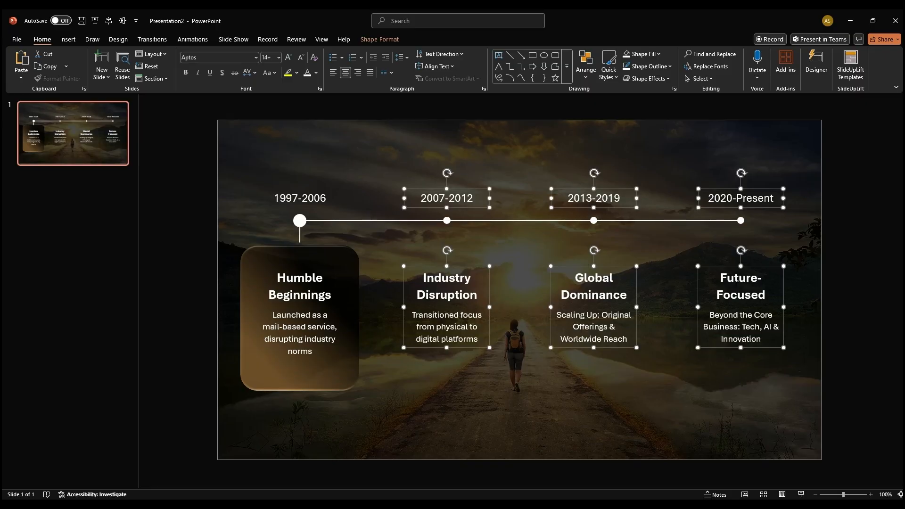
left_click(317, 73)
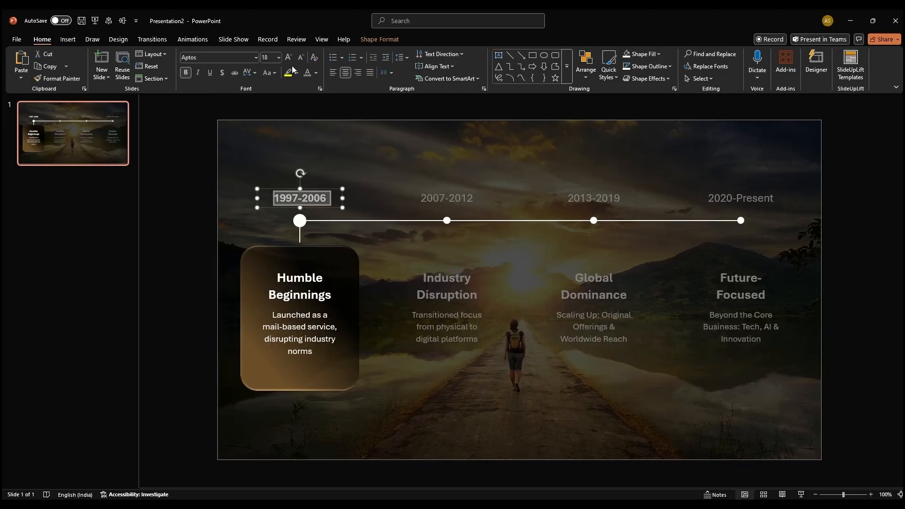
left_click(168, 179)
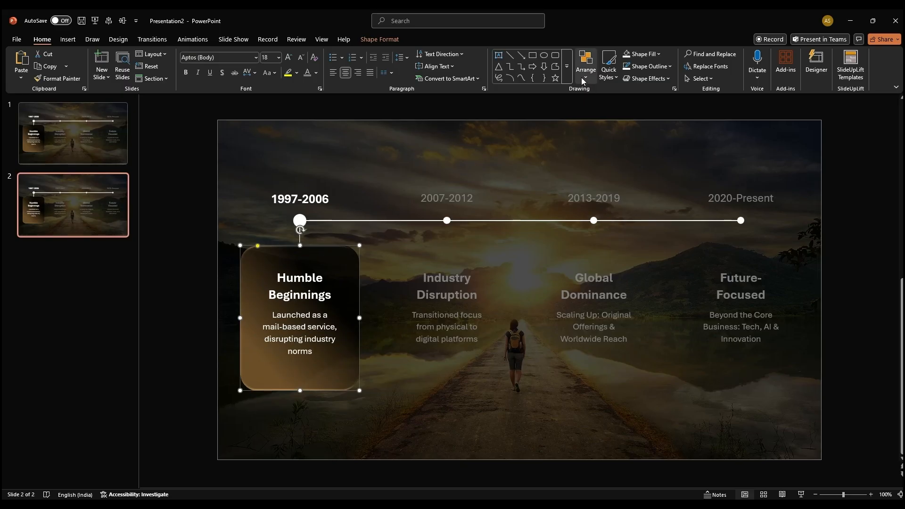
Step: Flip the glass card and large dot across to the 2007-2012 milestone and select the Industry Disruption text
left_click(584, 65)
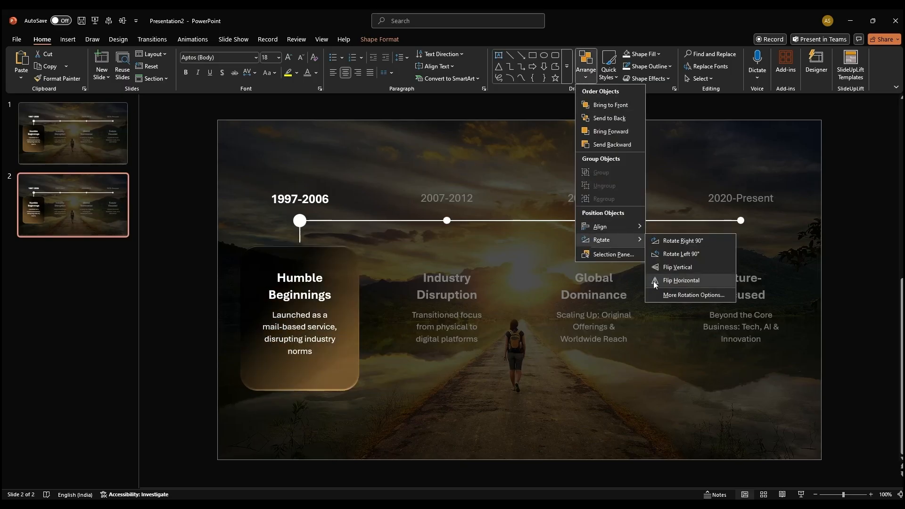
left_click(681, 282)
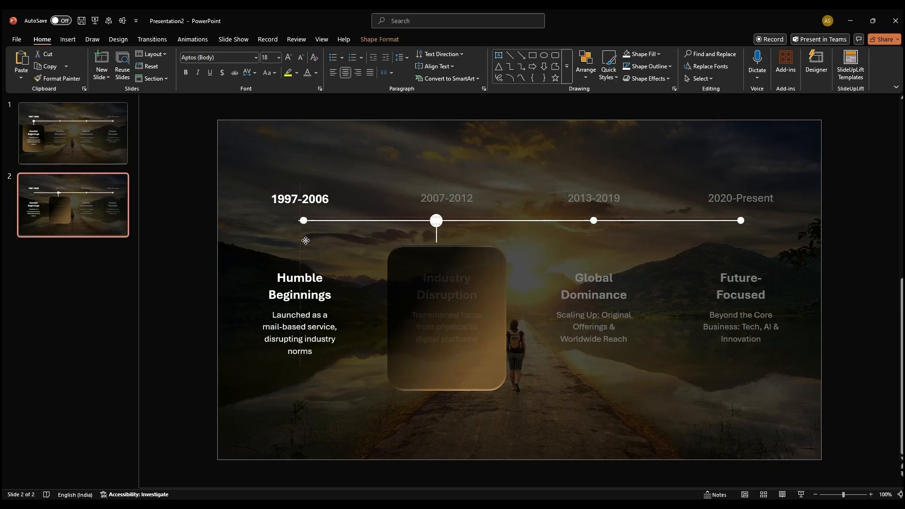
left_click(435, 221)
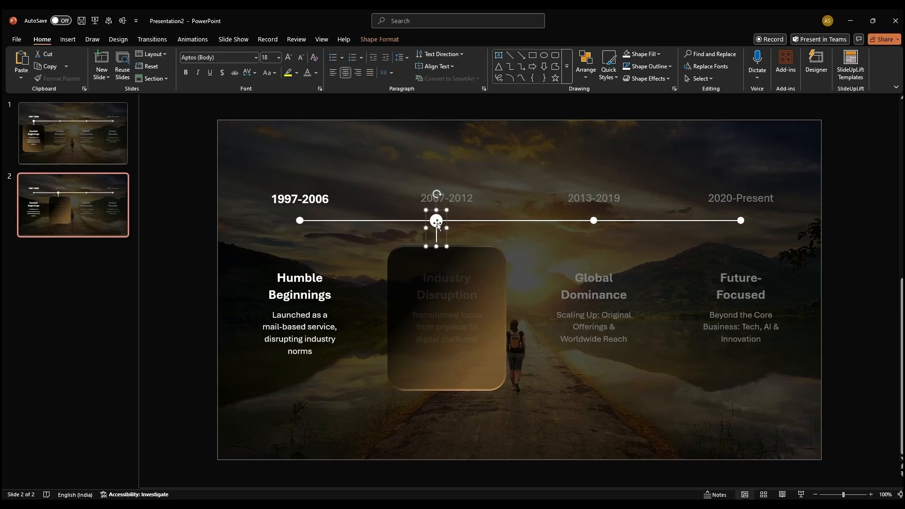
left_click(492, 473)
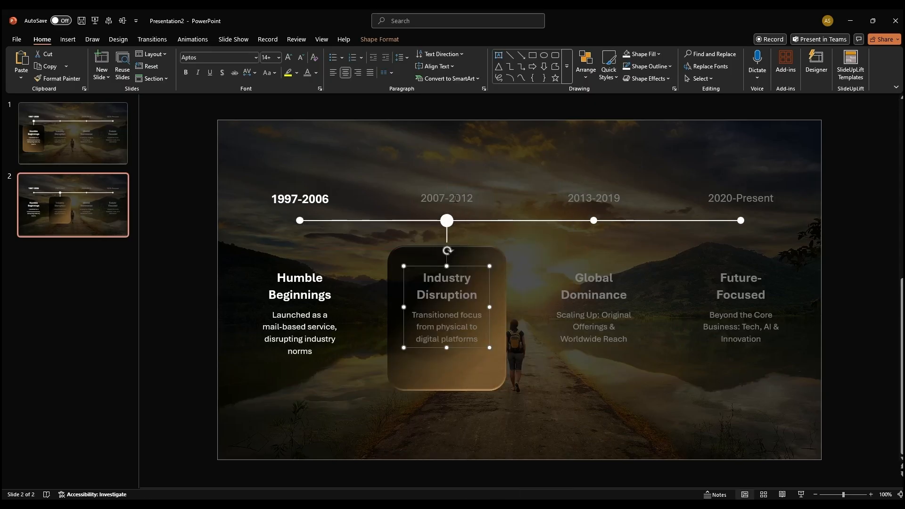
left_click(317, 74)
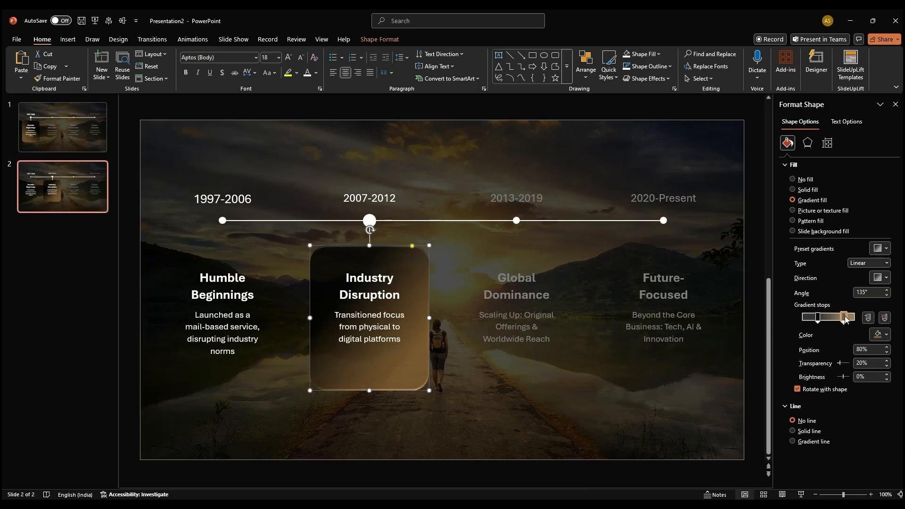
Step: Change the glass chip's gradient direction and give its stop a custom blue colour from More Colors
left_click(885, 248)
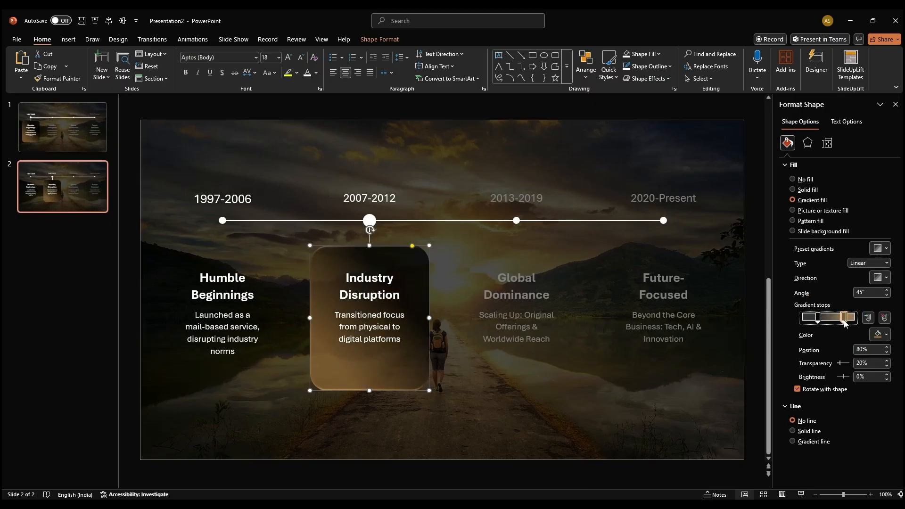
left_click(886, 335)
type("#215F9A")
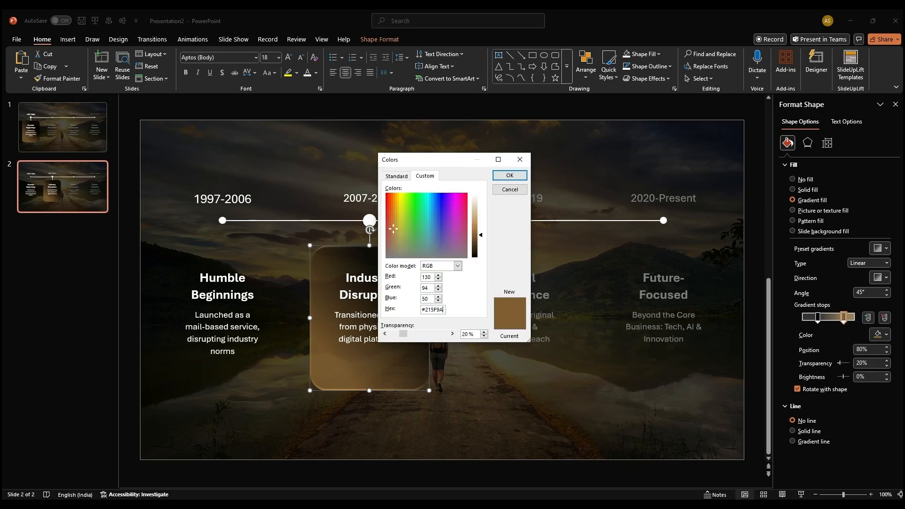
left_click(509, 175)
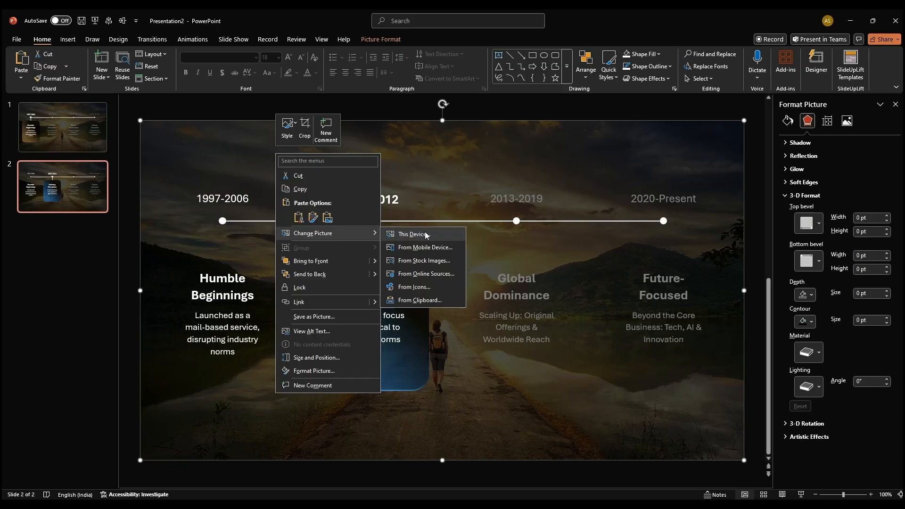
Step: Swap slide 2's background for the blue tech-tunnel photo from this device
left_click(412, 234)
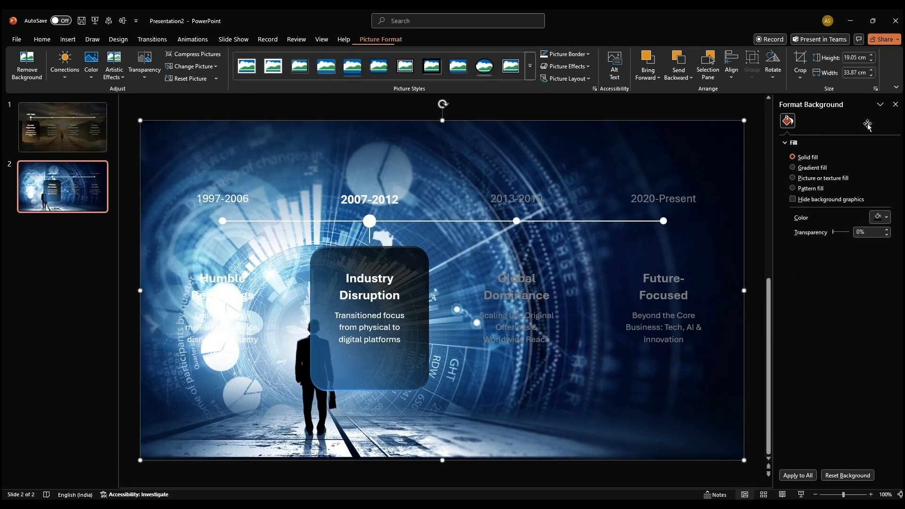
left_click(847, 120)
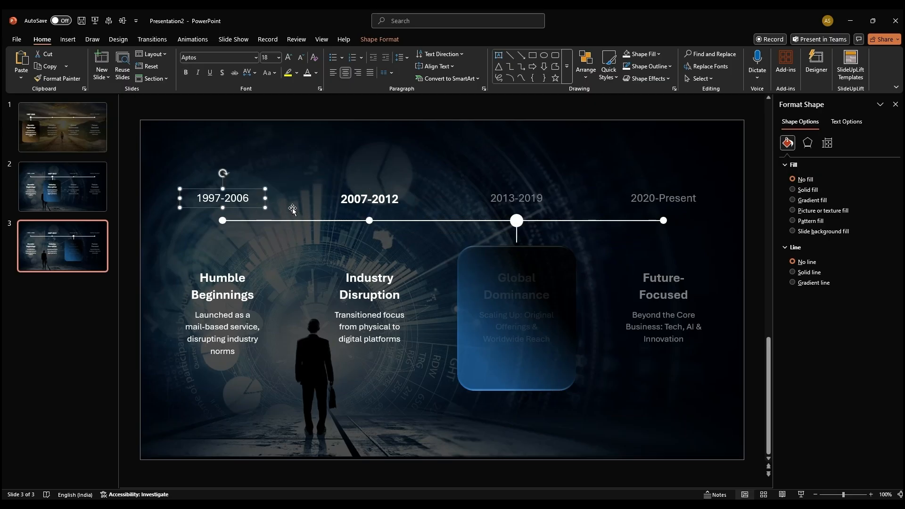
Step: Restyle the year label and set the chip's gradient stop to the custom blue hex 2196E
left_click(515, 198)
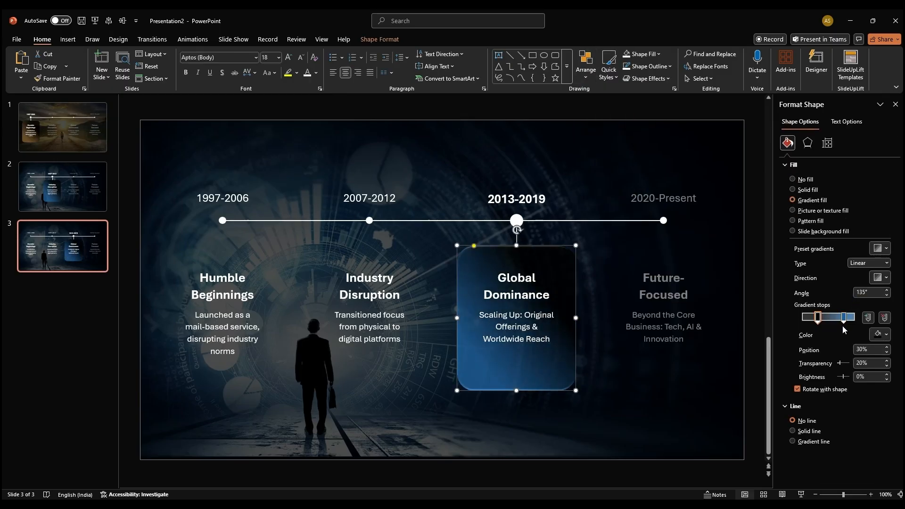
left_click(886, 336)
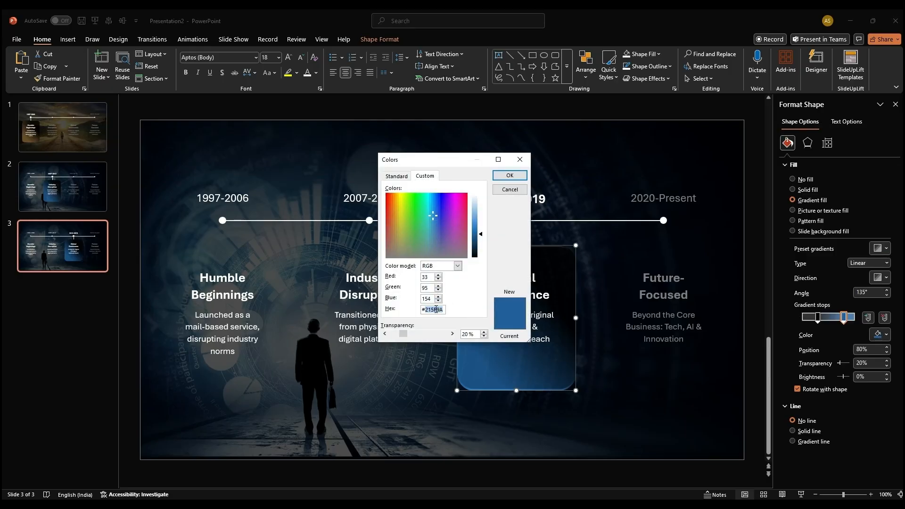
type("2196E")
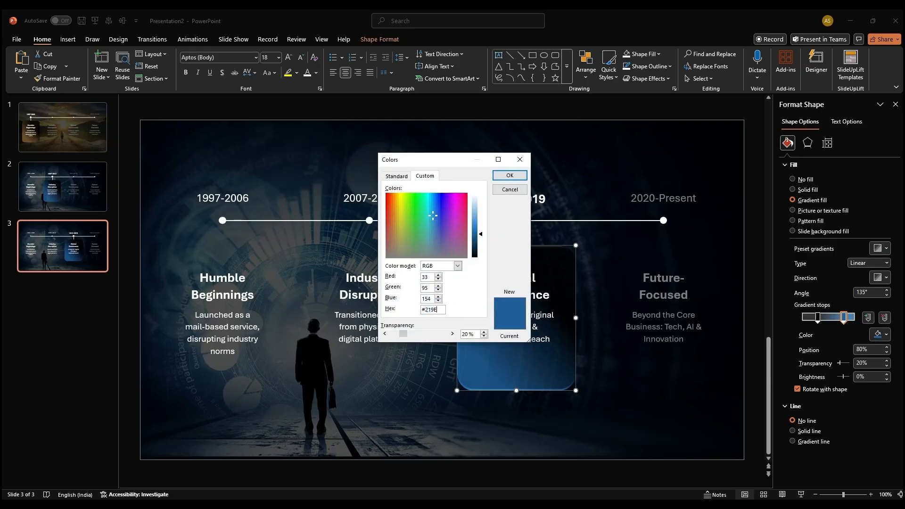
left_click(508, 175)
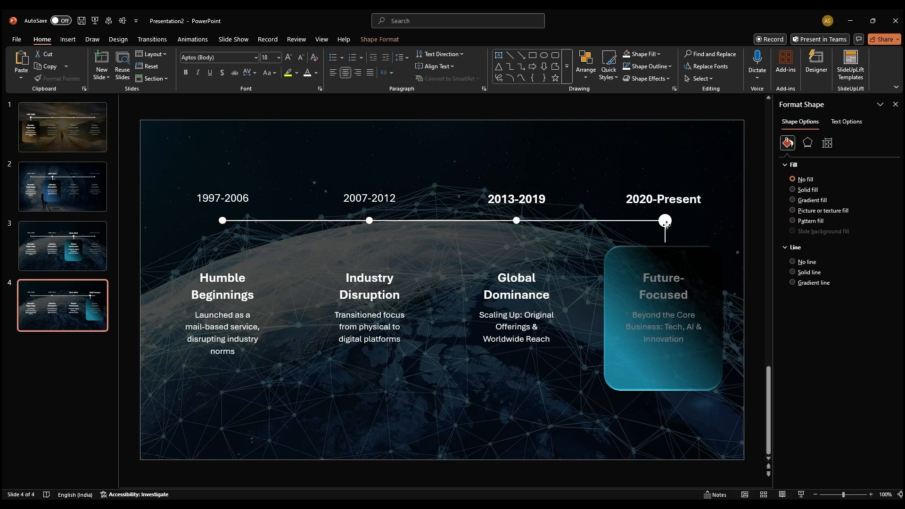
Step: Select the Future-Focused glass chip on slide 4 and recolour its gradient stop teal
right_click(663, 266)
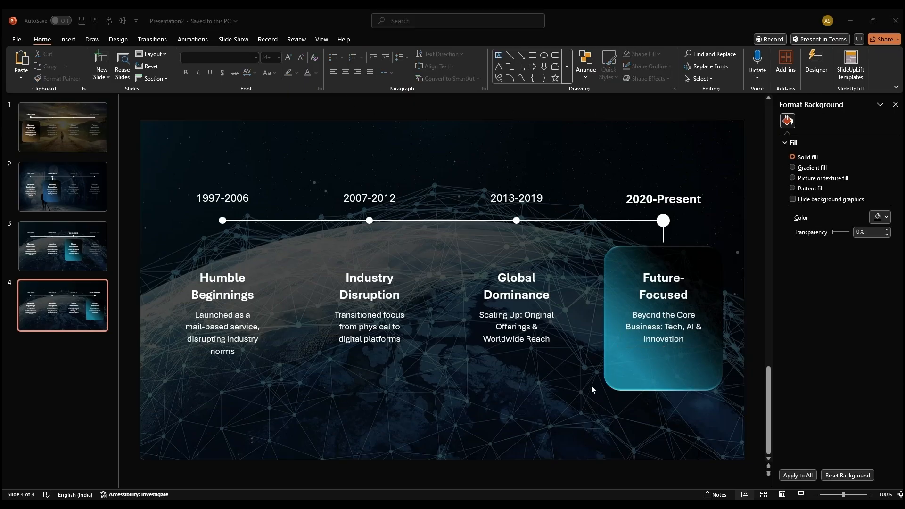
left_click(662, 318)
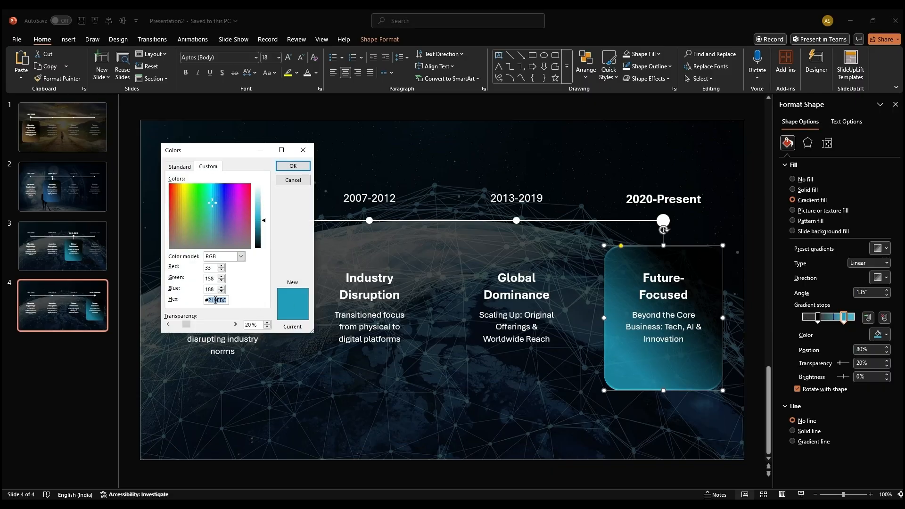
left_click(293, 166)
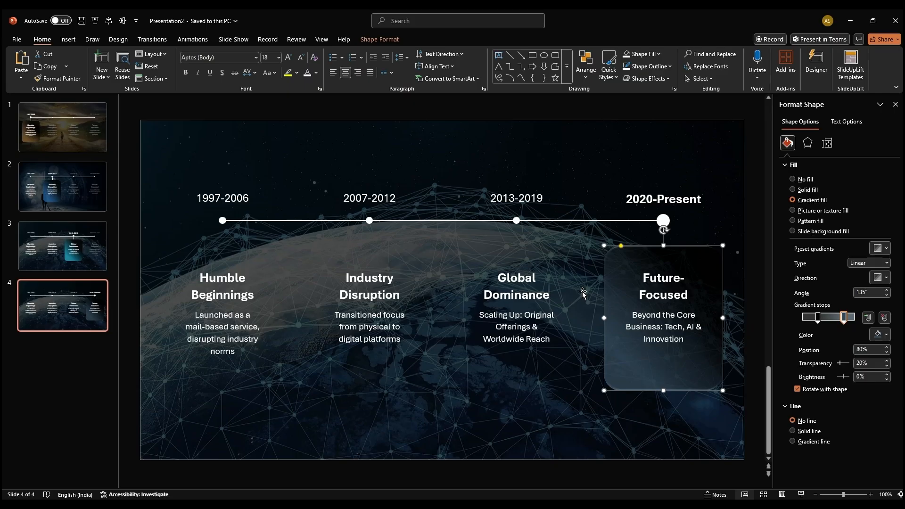
mouse_move(685, 255)
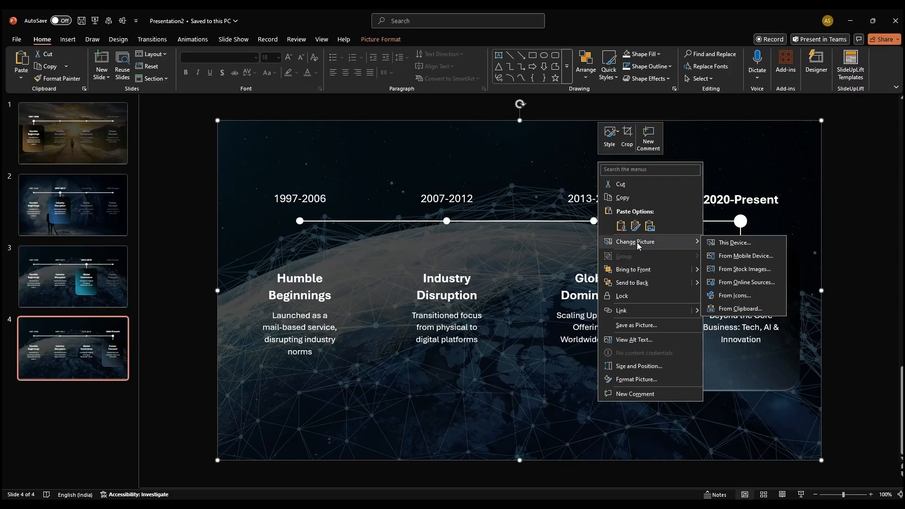
Step: Replace slide 4's background with the figure-and-globe photo and darken it in Format Picture
left_click(734, 242)
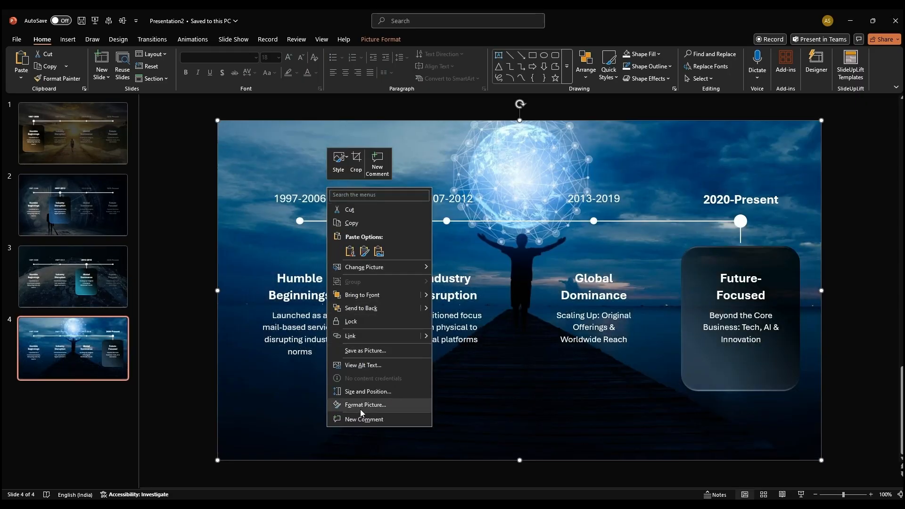
left_click(366, 406)
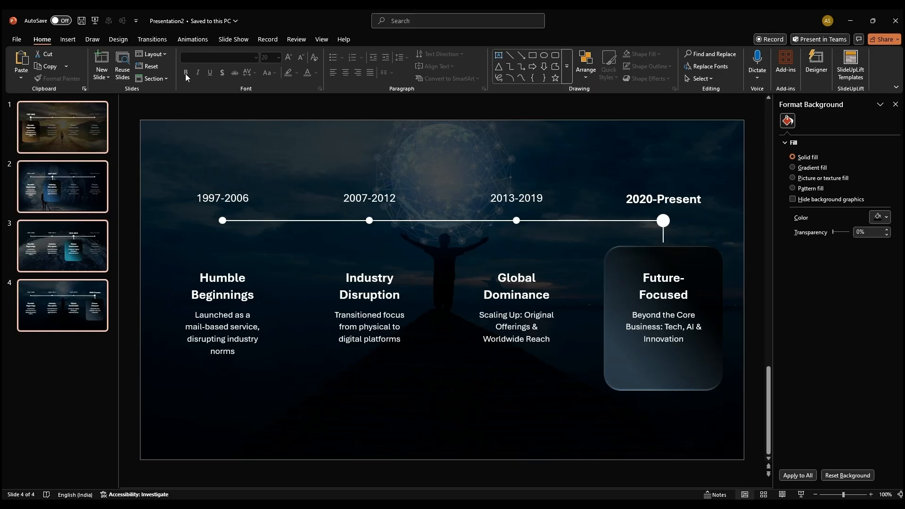
Step: Apply the Morph transition to all four slides
left_click(152, 40)
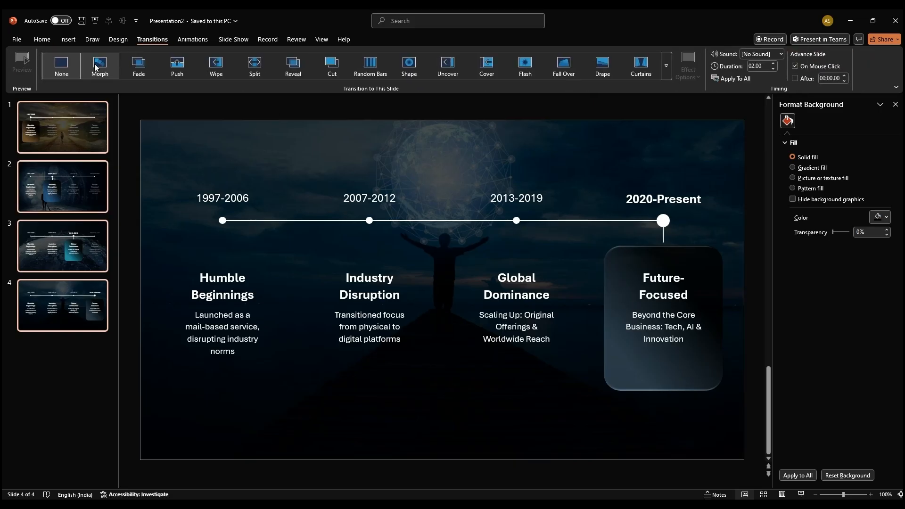
left_click(99, 65)
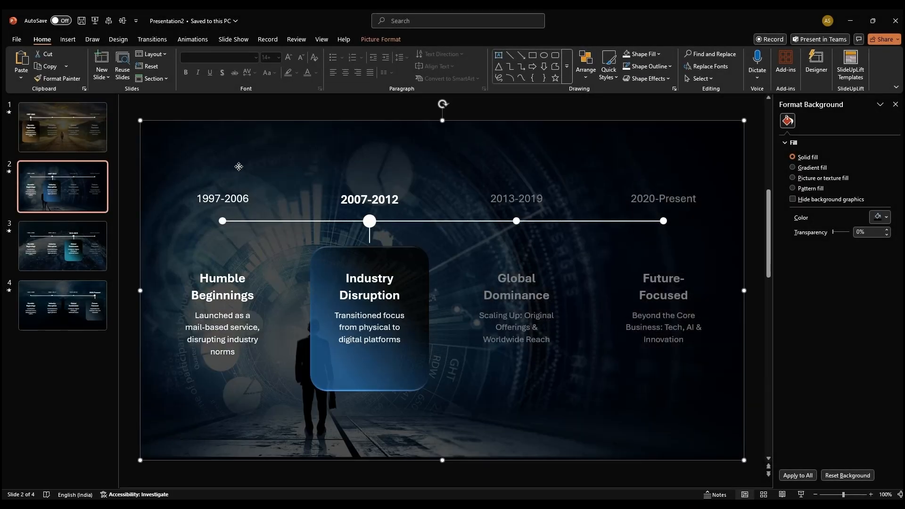
Step: Select slide 2's background picture to start stacking the backgrounds on slide 1
left_click(62, 128)
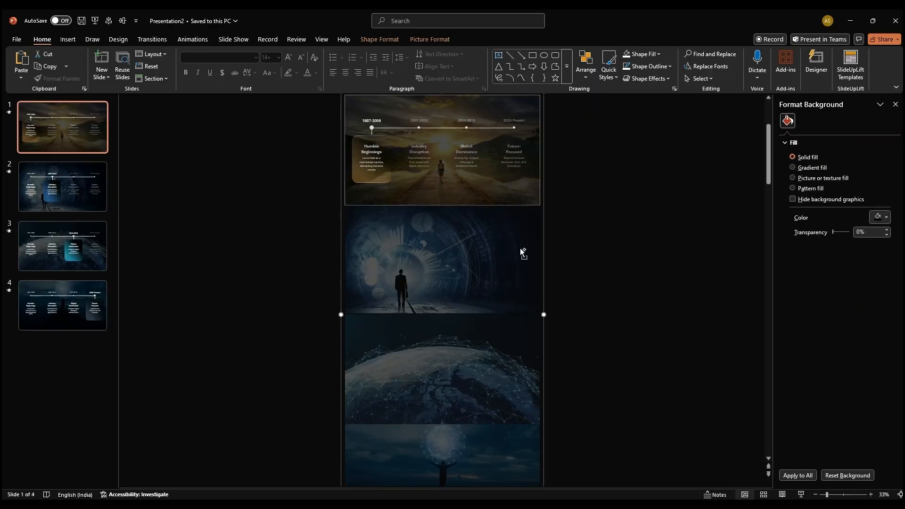
Step: Copy the stacked background strip from slide 1 onto slide 3, shifted so the globe image fills it
left_click(62, 187)
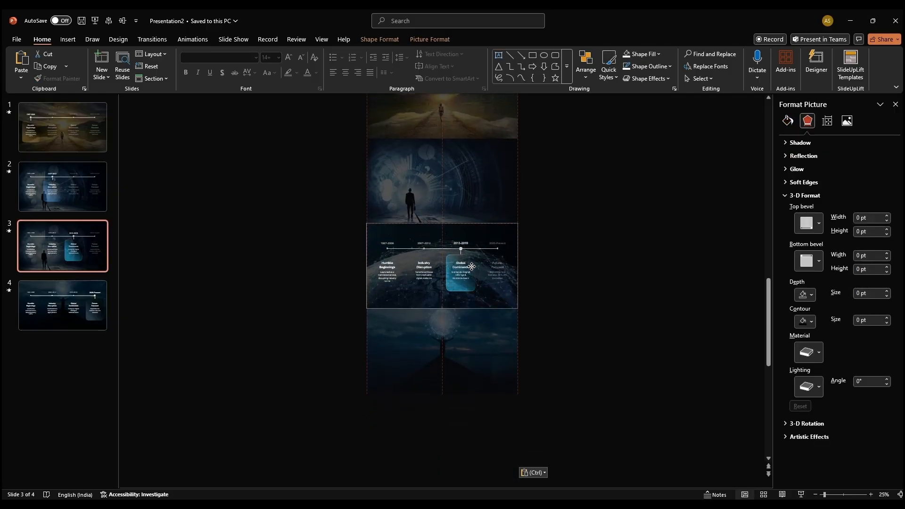
left_click(62, 305)
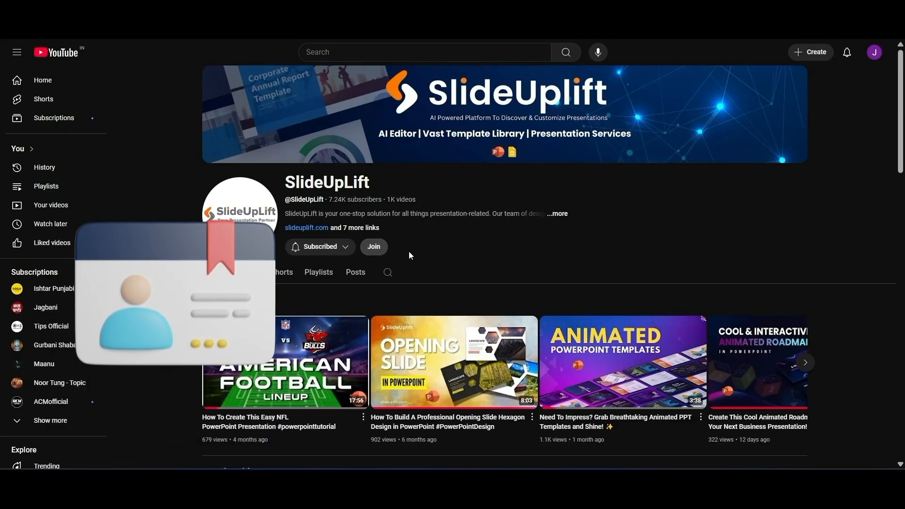
Step: Bring up the Join membership panel showing the Presentation Pros tier and perks
left_click(374, 246)
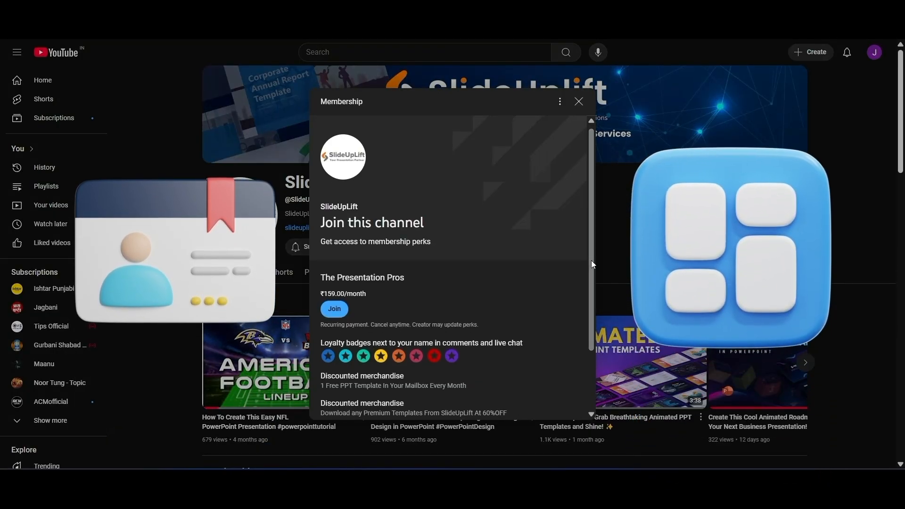